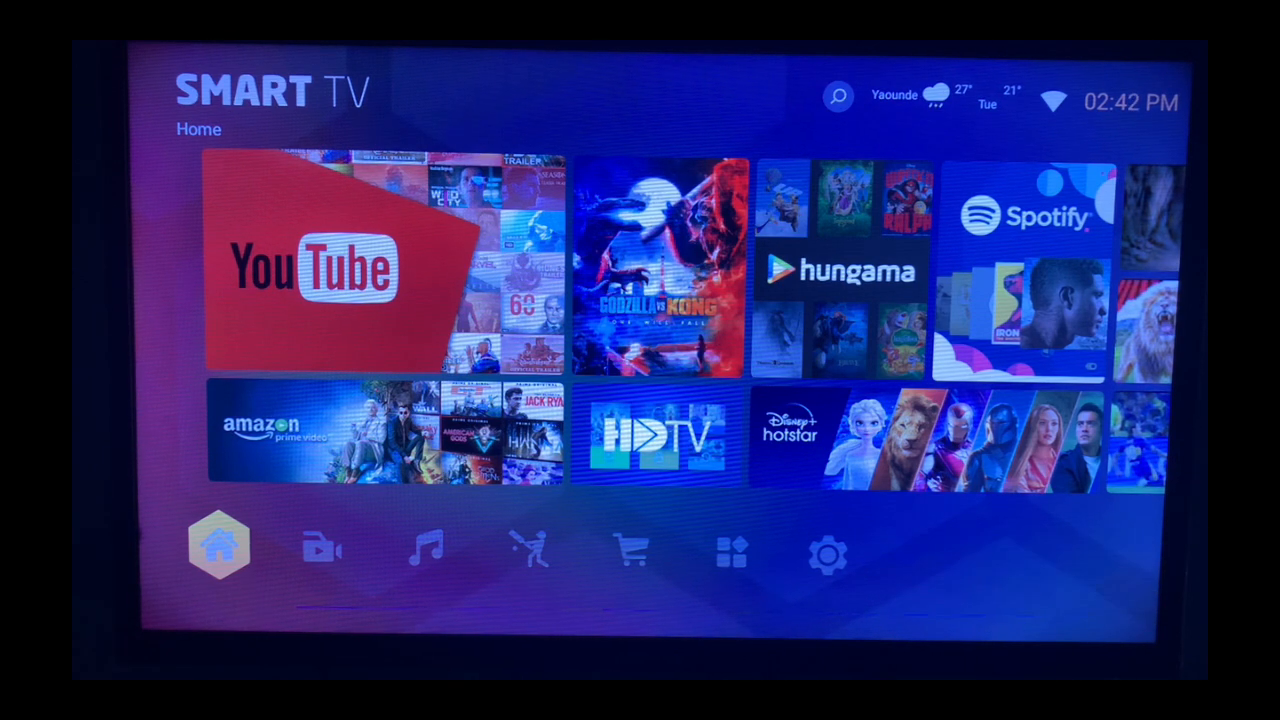
Move along the home icon row and enter the Installed apps collection listing Downloader.
left_click(524, 550)
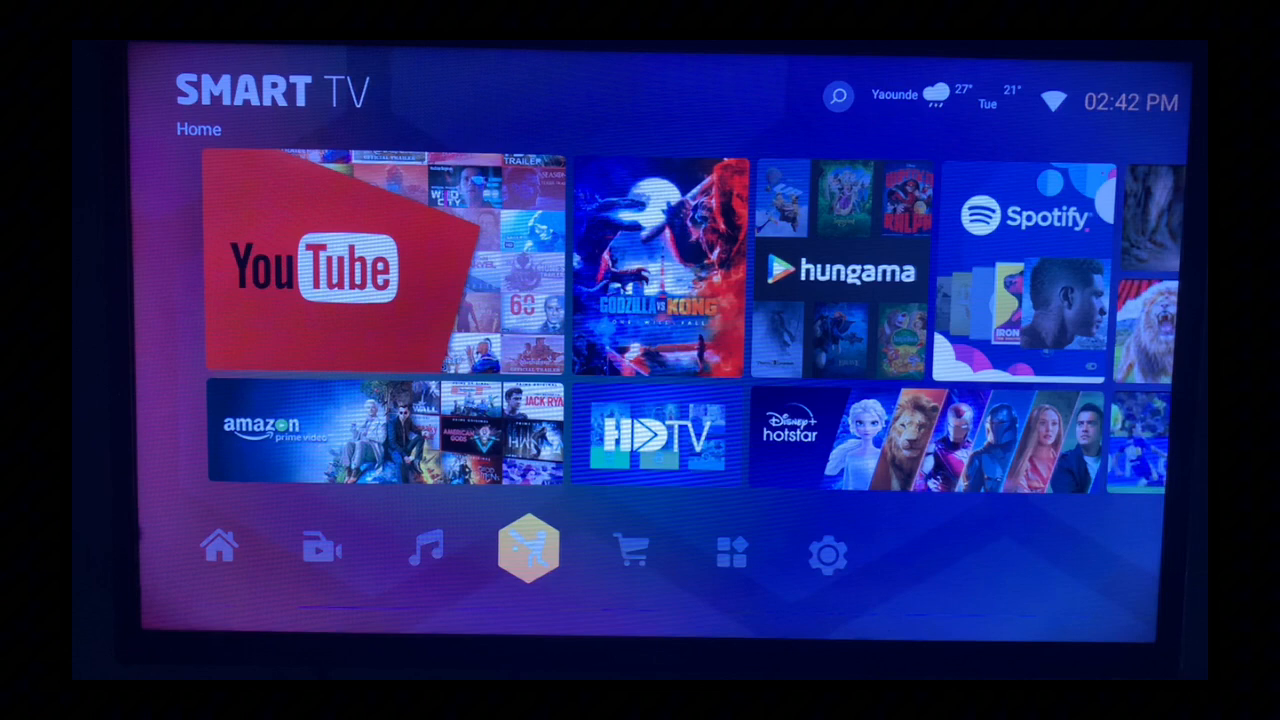
left_click(730, 550)
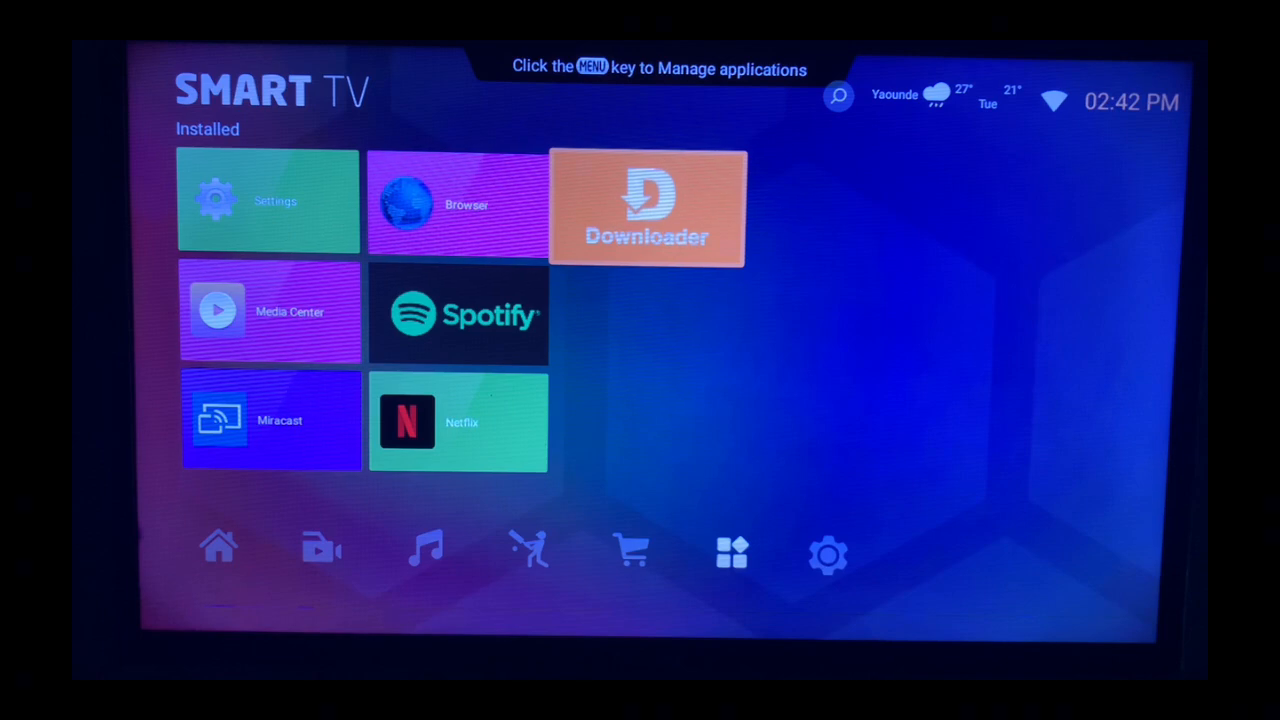
Launch Downloader and enter dstv in its URL/Search field.
left_click(646, 204)
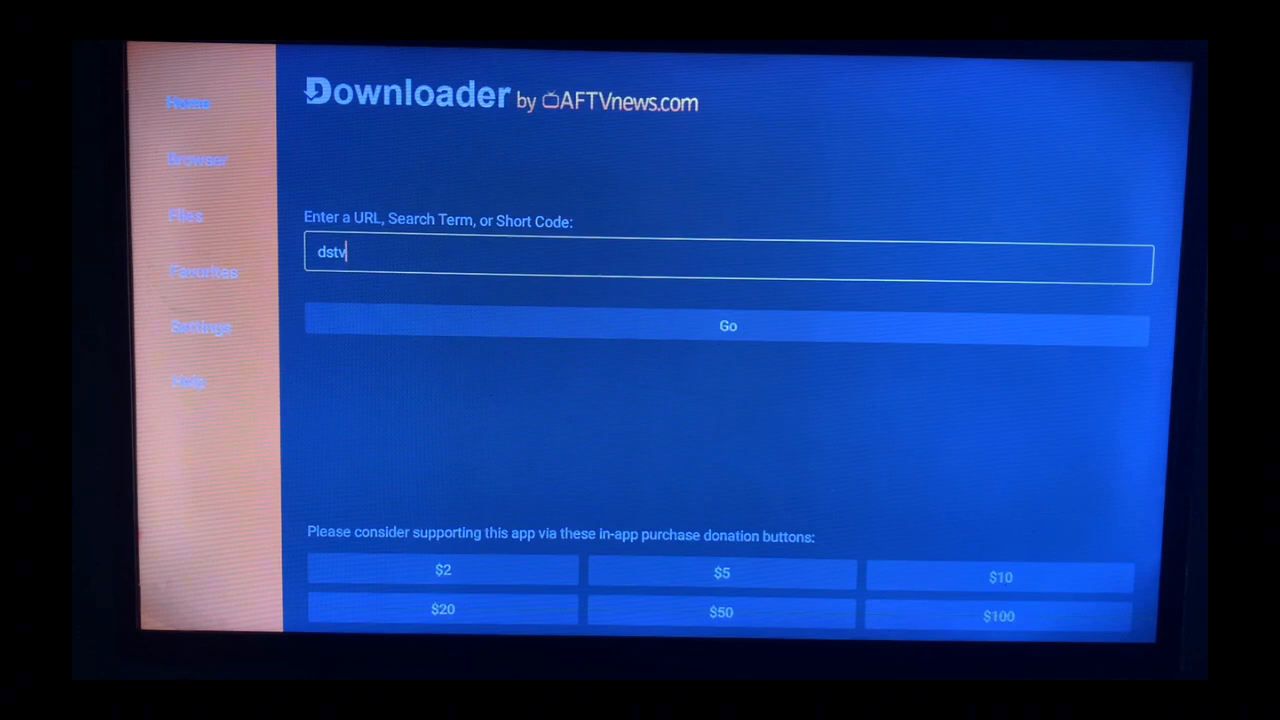
left_click(728, 324)
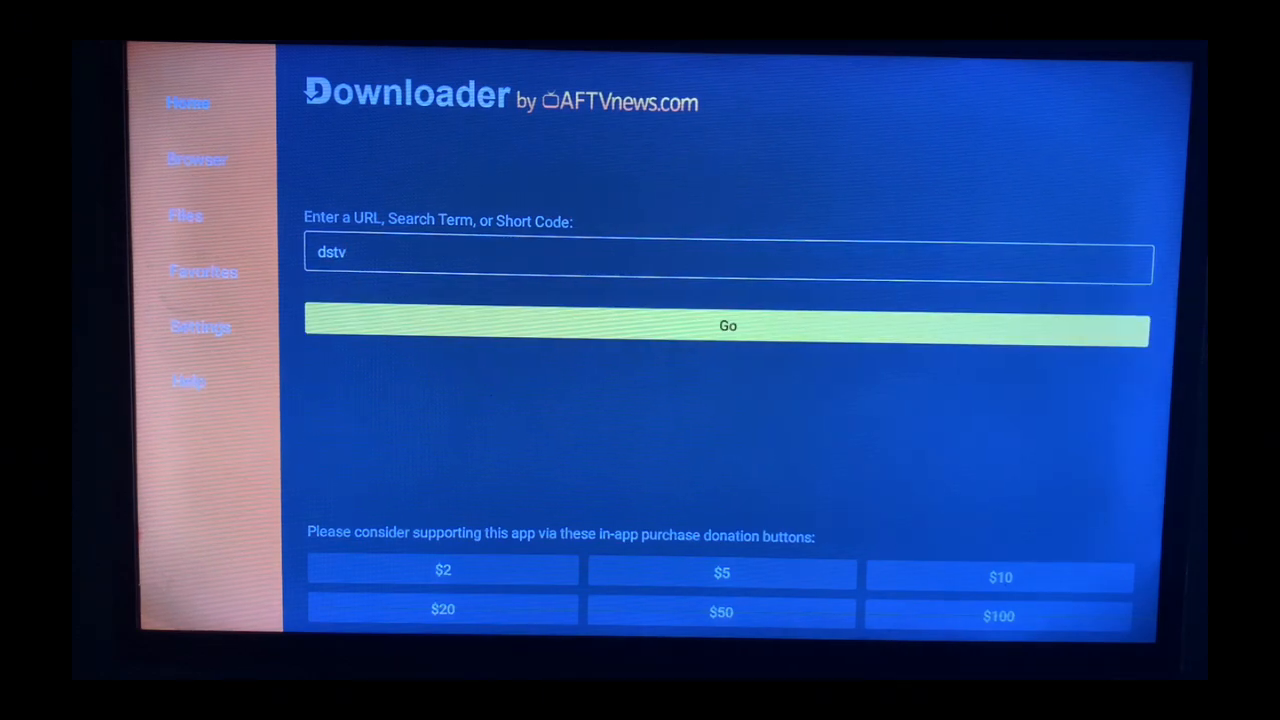
Run the web search for dstv and select the 'DStv - Apps on Google Play' result.
left_click(728, 326)
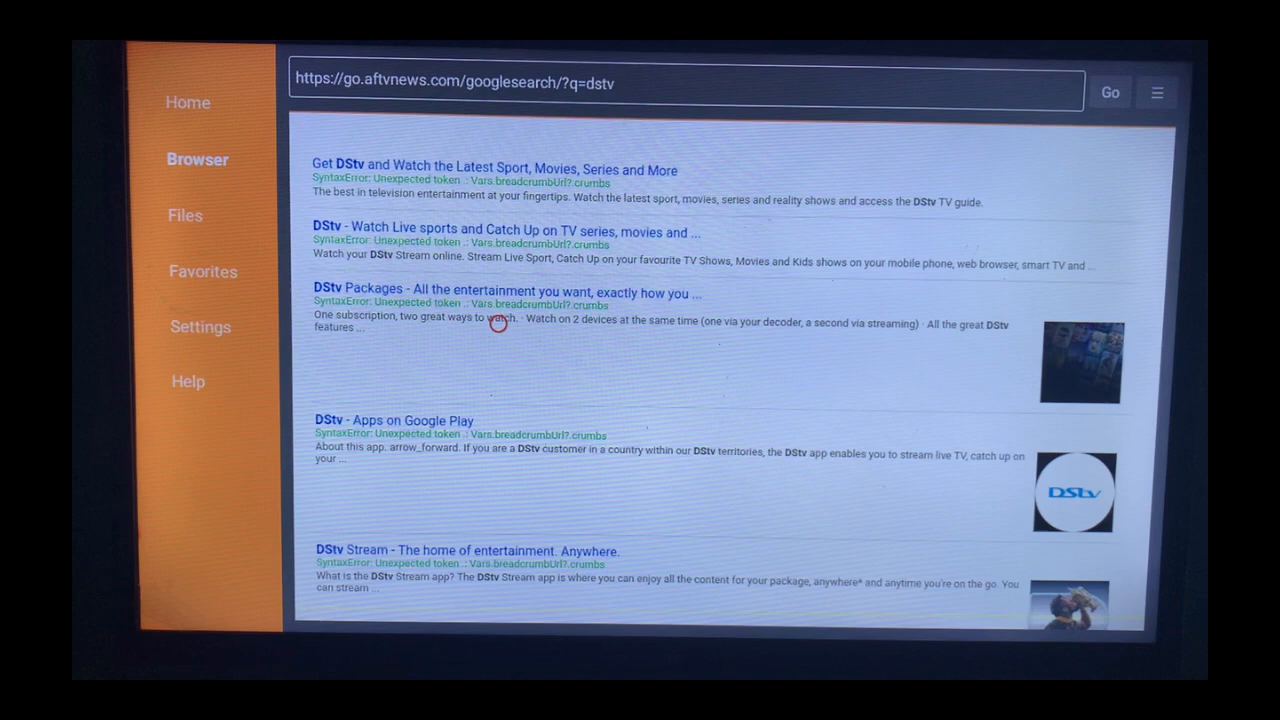
mouse_move(498, 398)
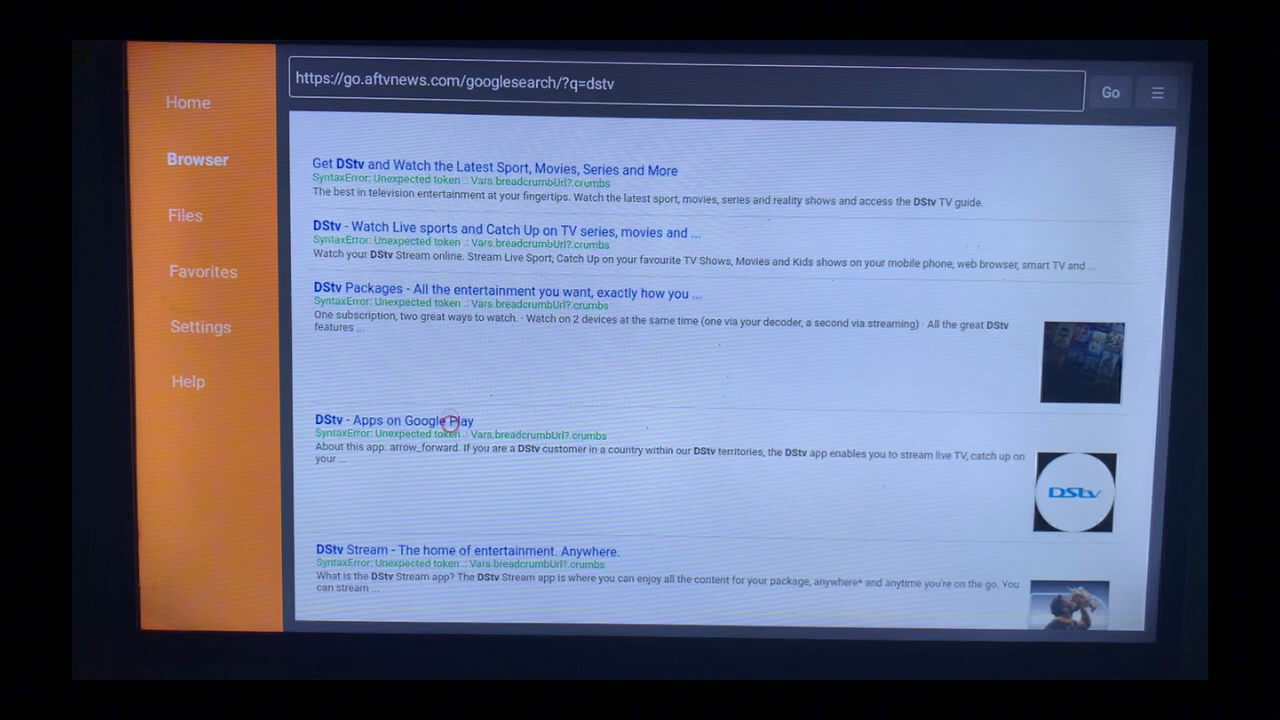
mouse_move(450, 436)
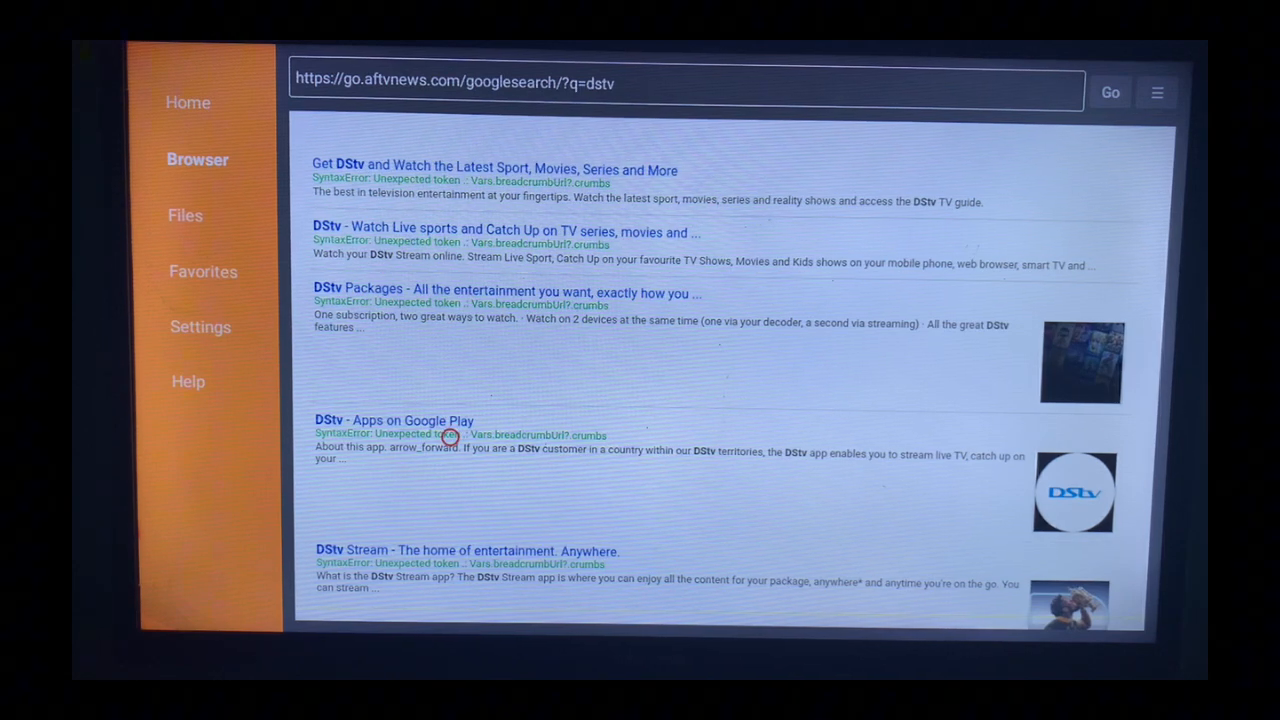
mouse_move(382, 384)
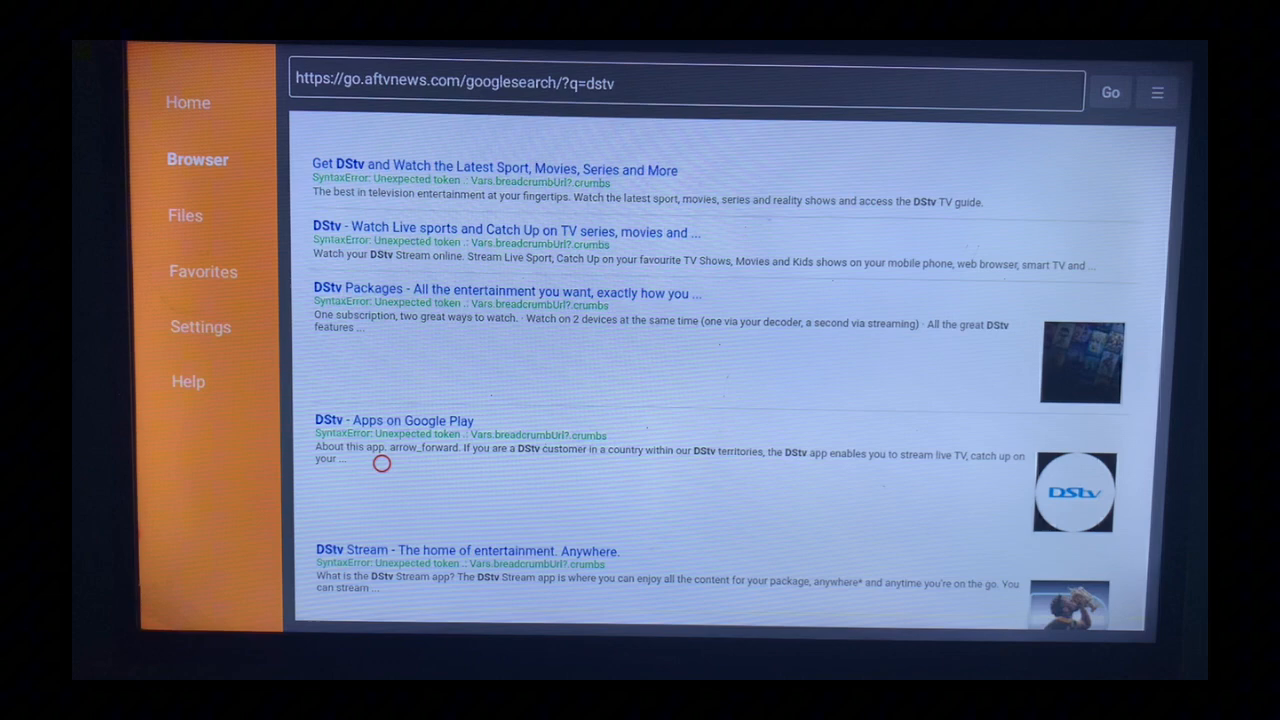
mouse_move(436, 464)
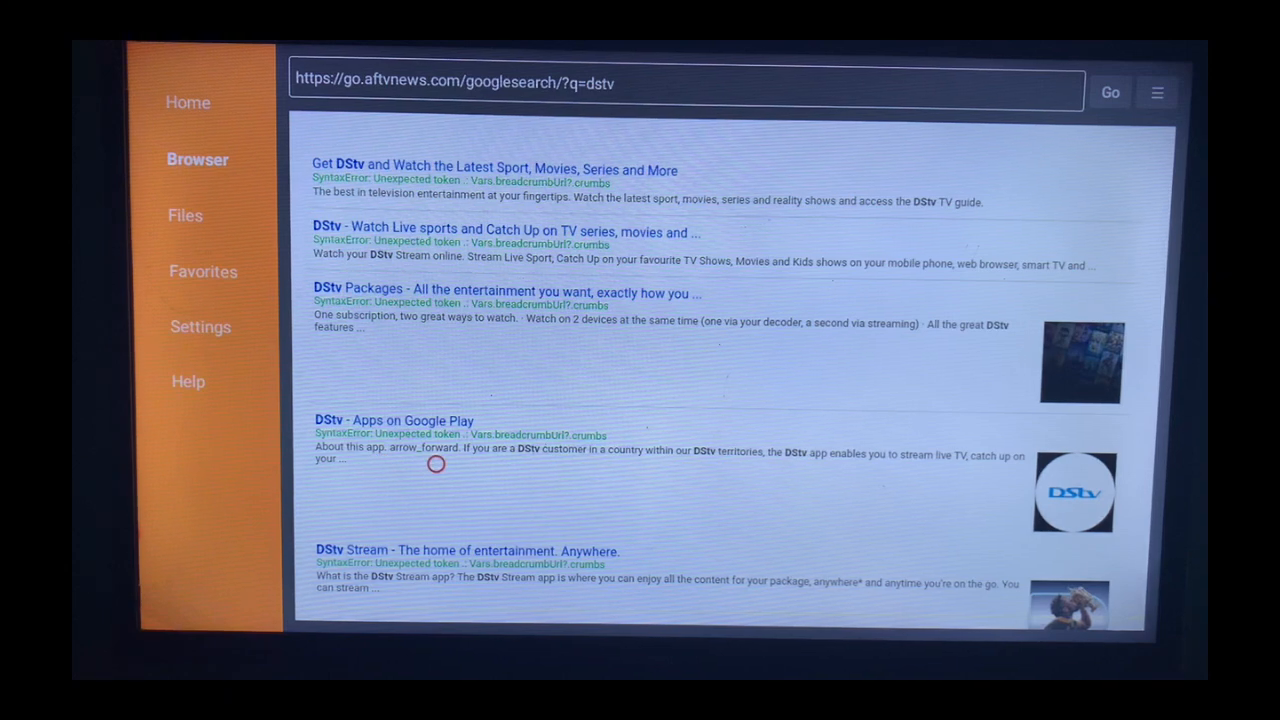
left_click(394, 420)
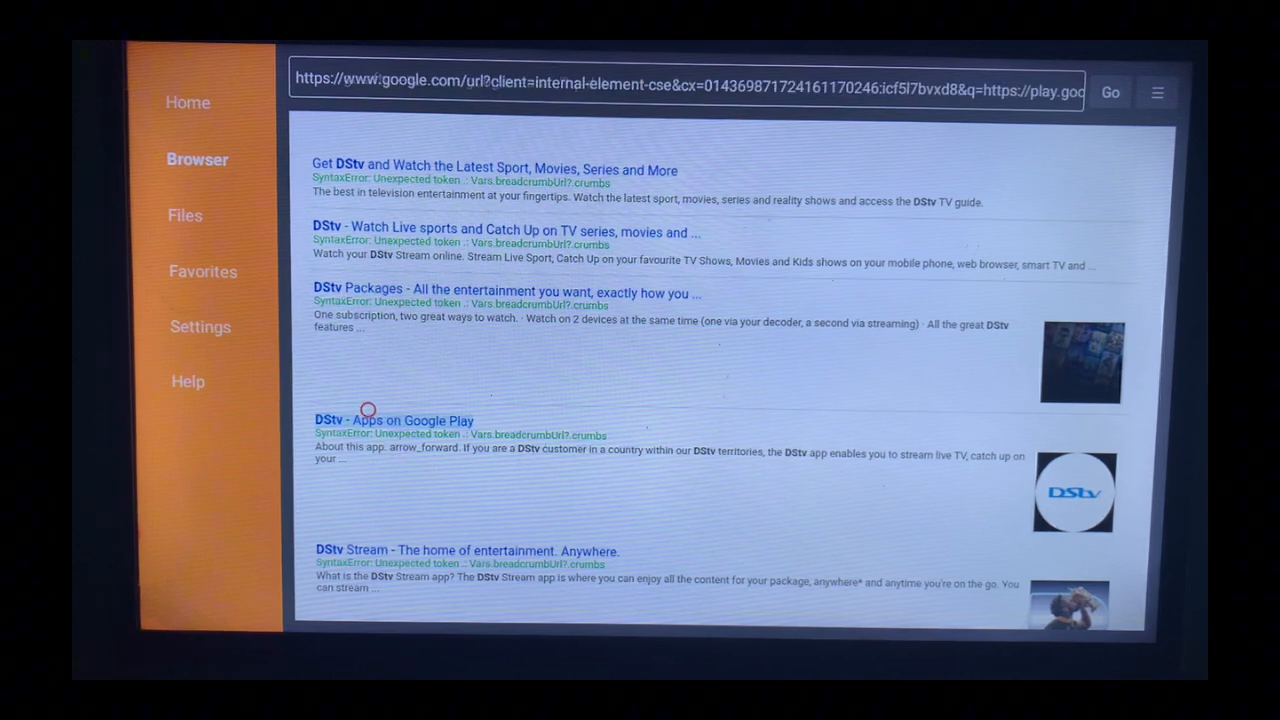
Load the Google Play listing for DStv Stream by MultiChoice, showing its Install button.
left_click(394, 420)
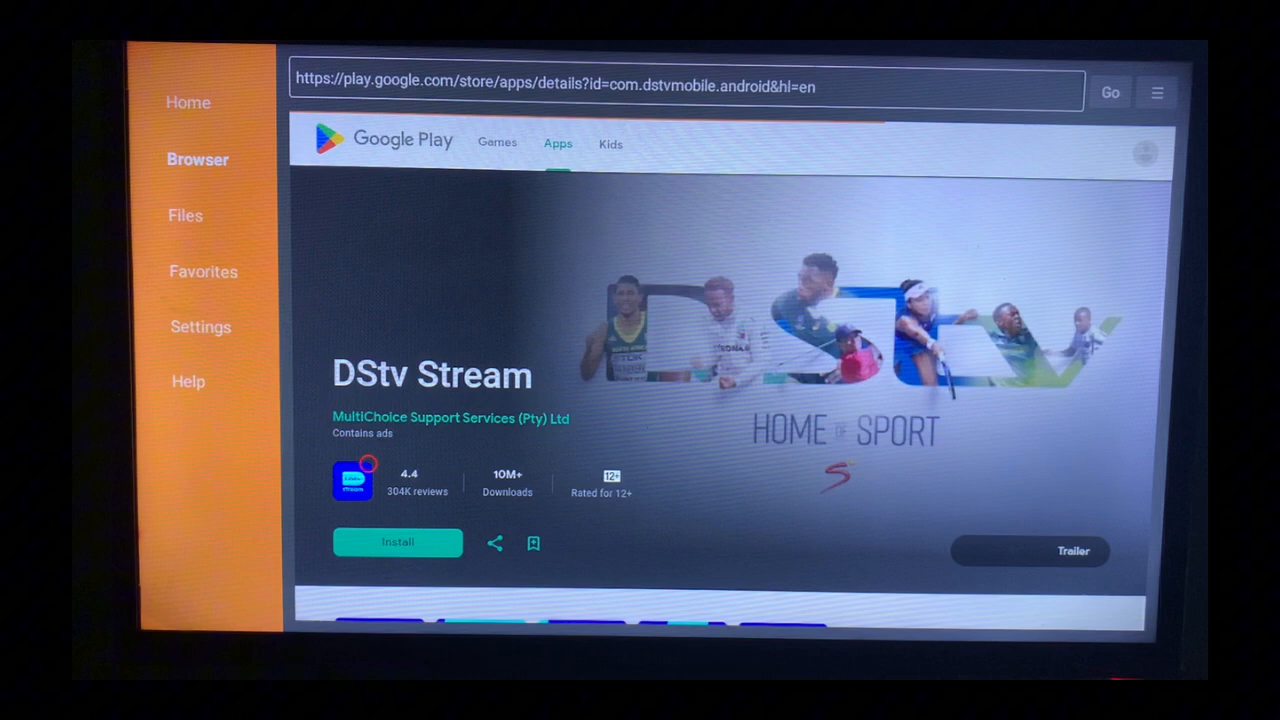
left_click(396, 542)
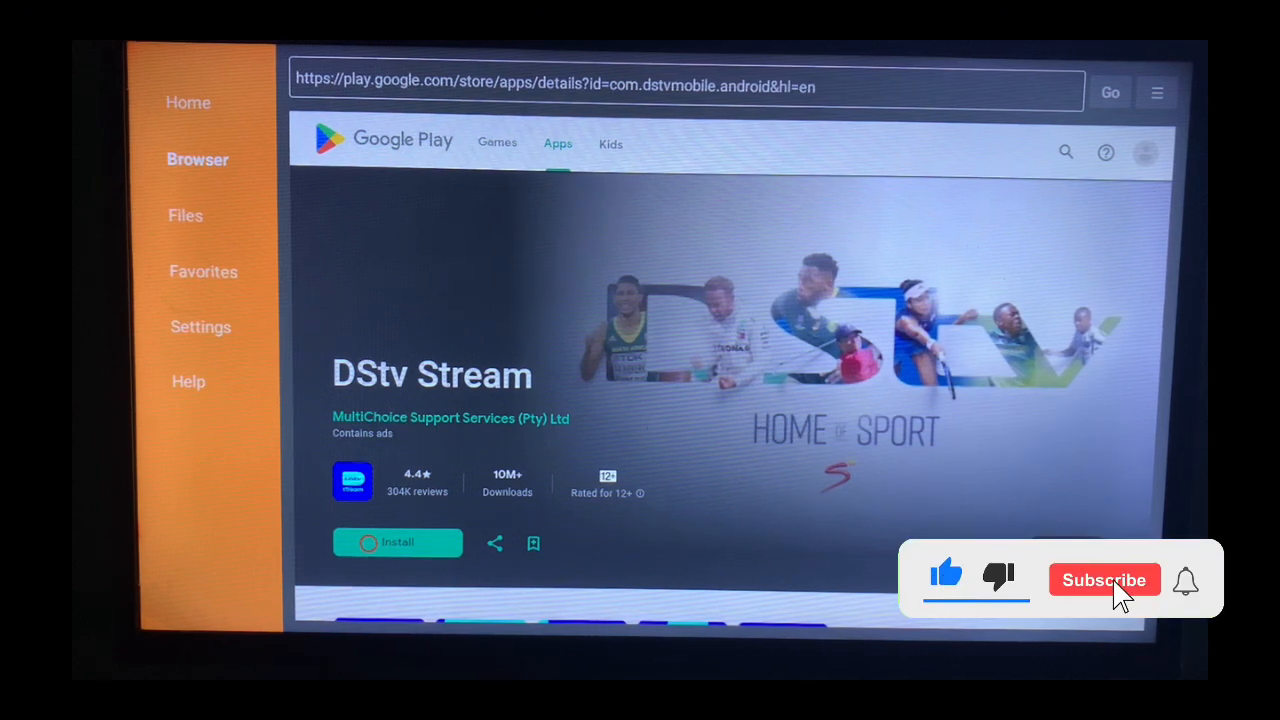
left_click(1104, 580)
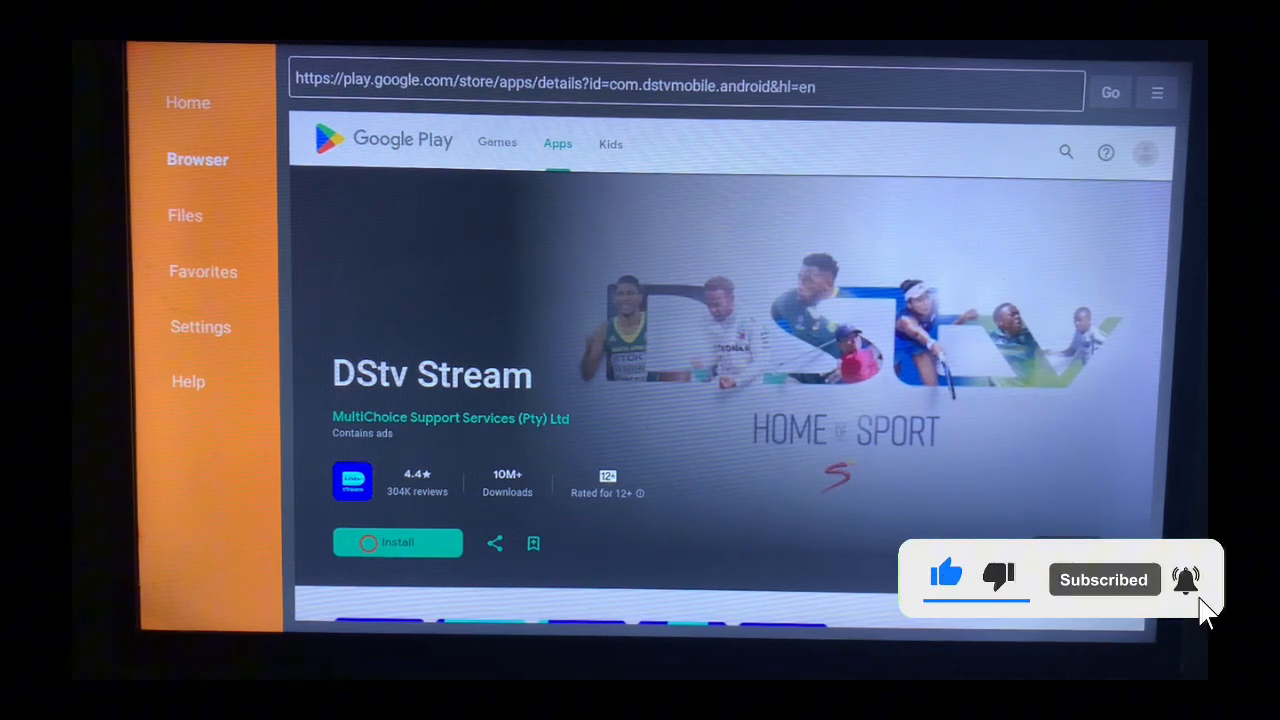